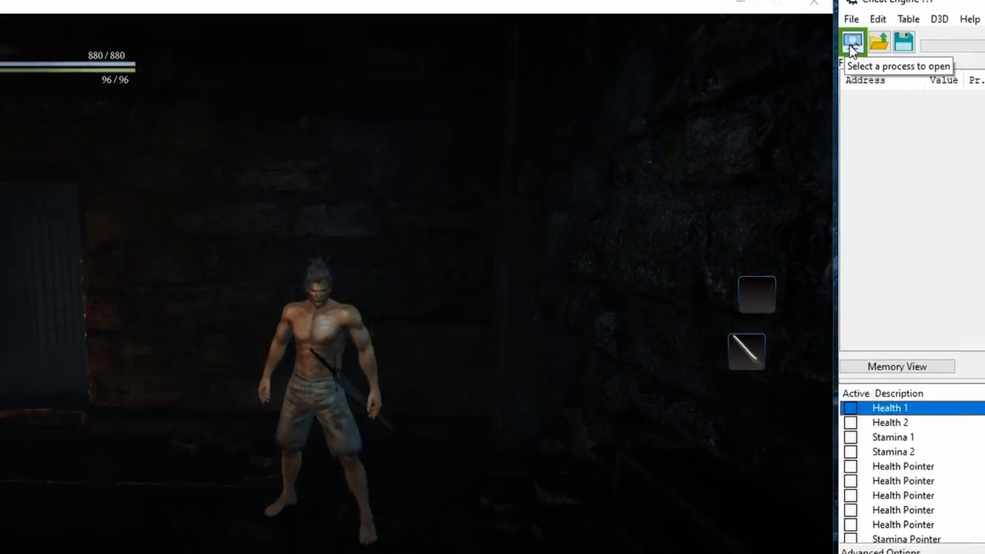
Attach to the nioh.exe process and keep the current address list
click(852, 41)
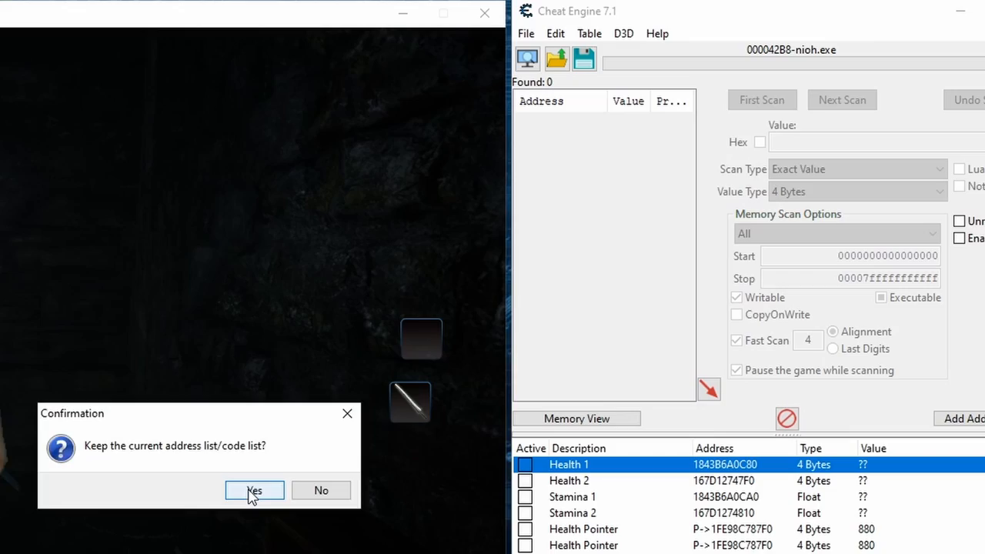
click(253, 489)
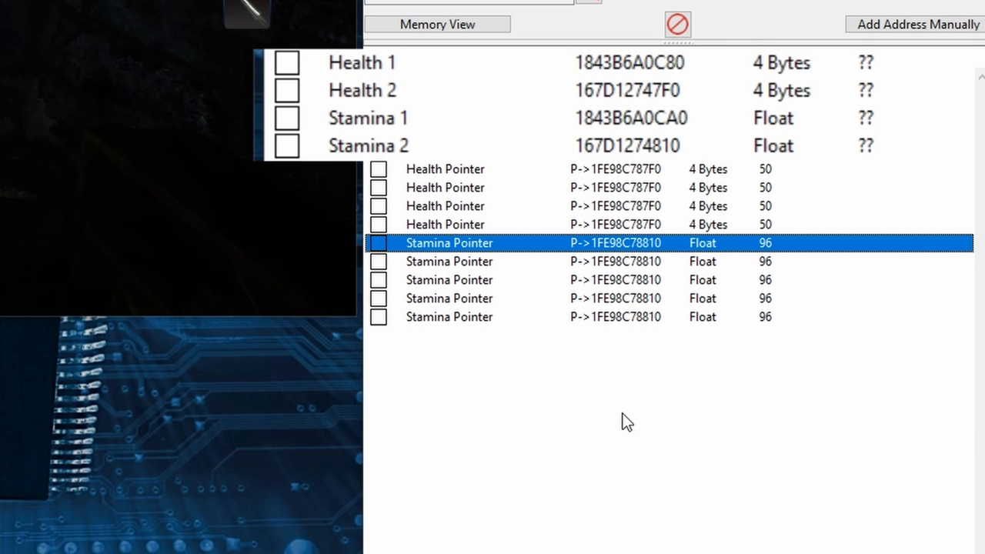
Create a group header named 'Pointer Map Addresses' without address support
right_click(628, 416)
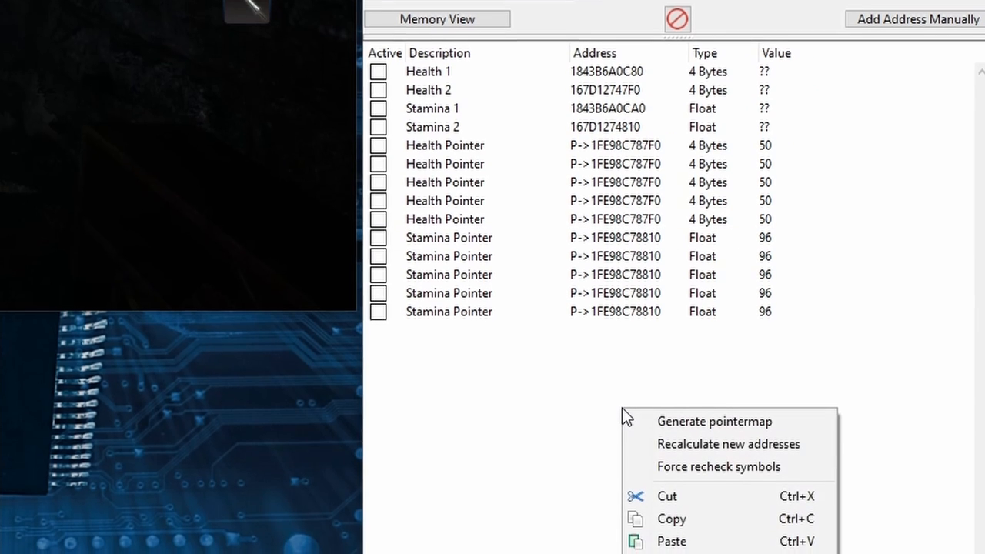
click(714, 422)
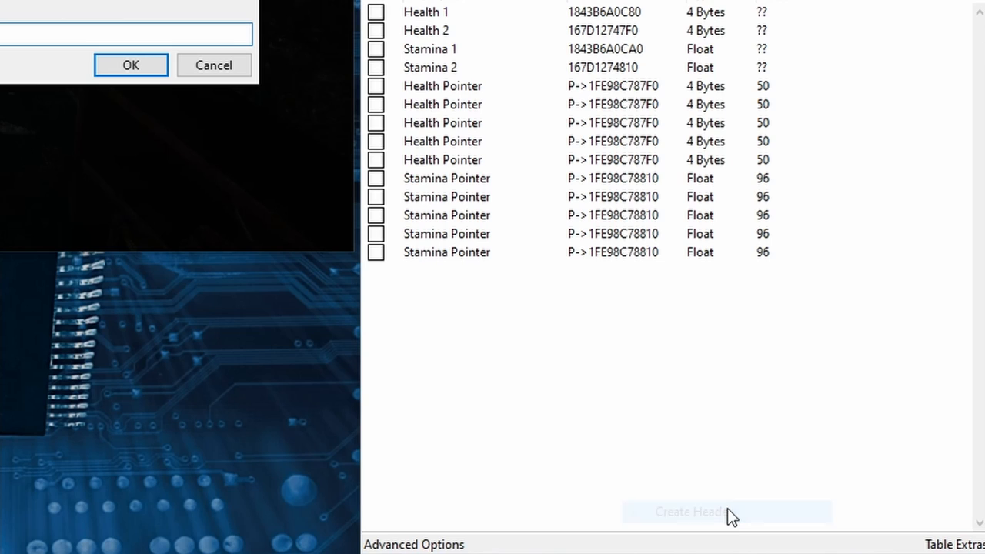
text(Pointer)
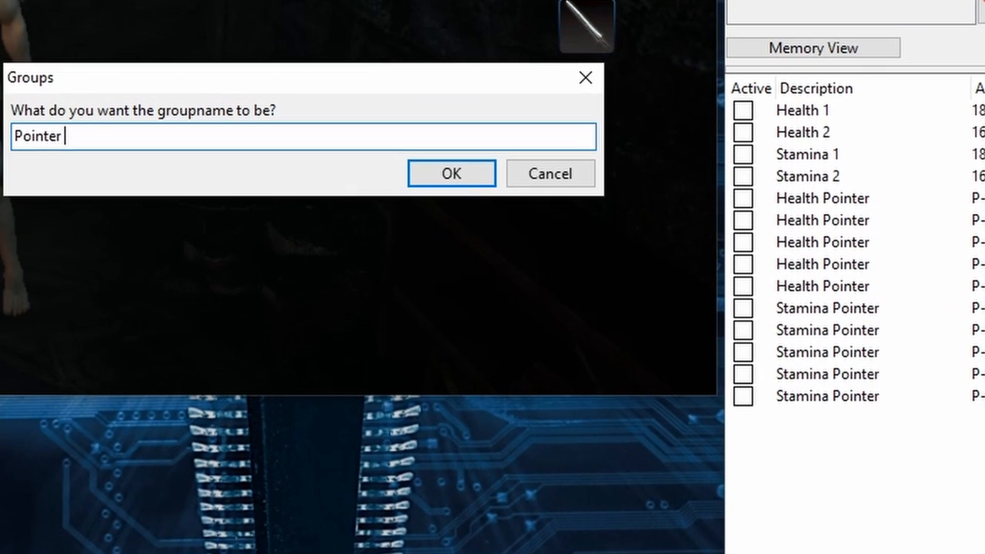
text(Map Addresses)
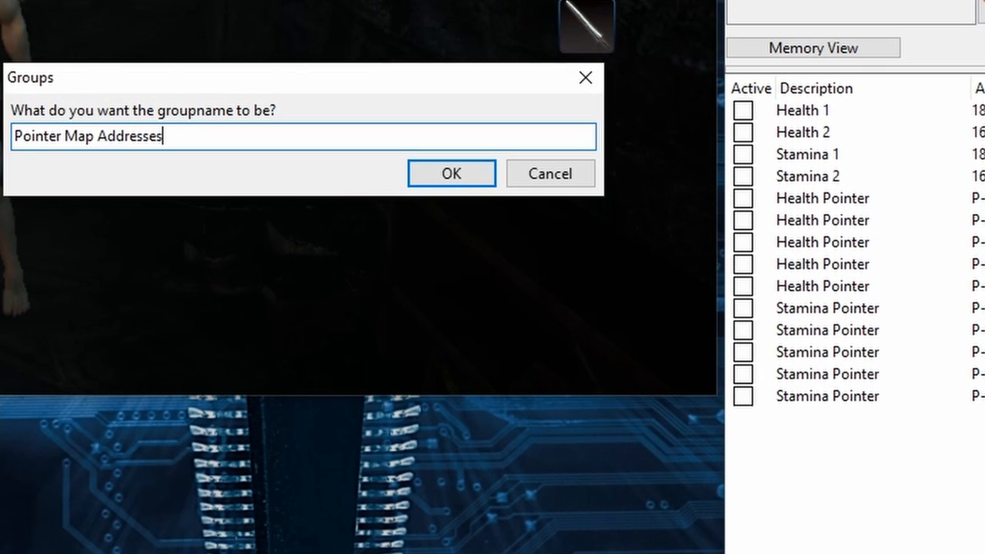
click(451, 173)
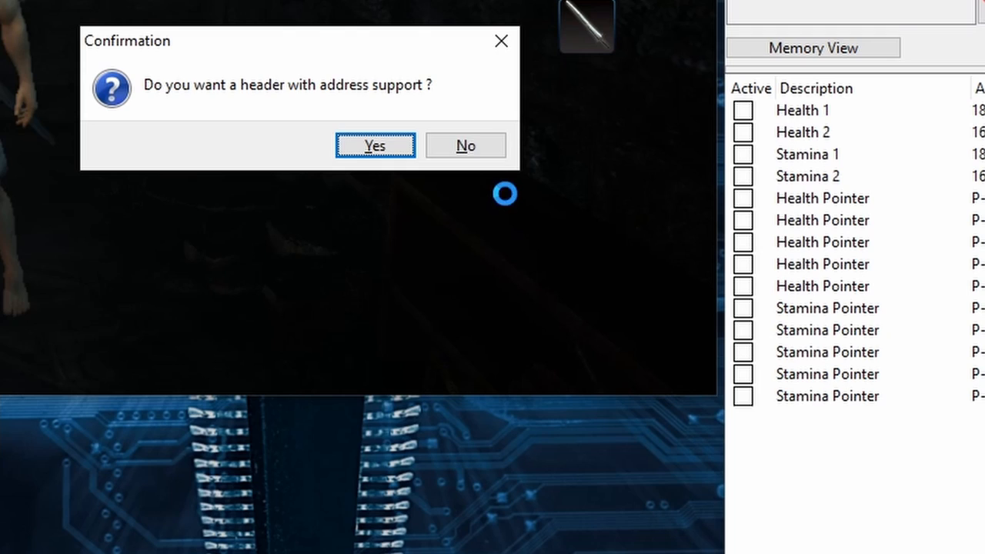
click(465, 145)
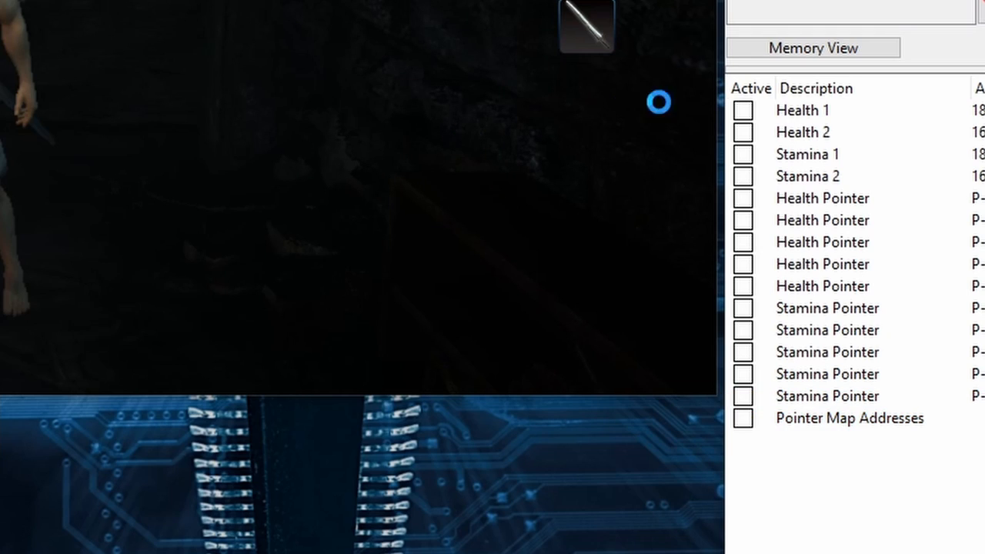
Move Health 1, Health 2, Stamina 1 and Stamina 2 into the Pointer Map Addresses group
click(803, 111)
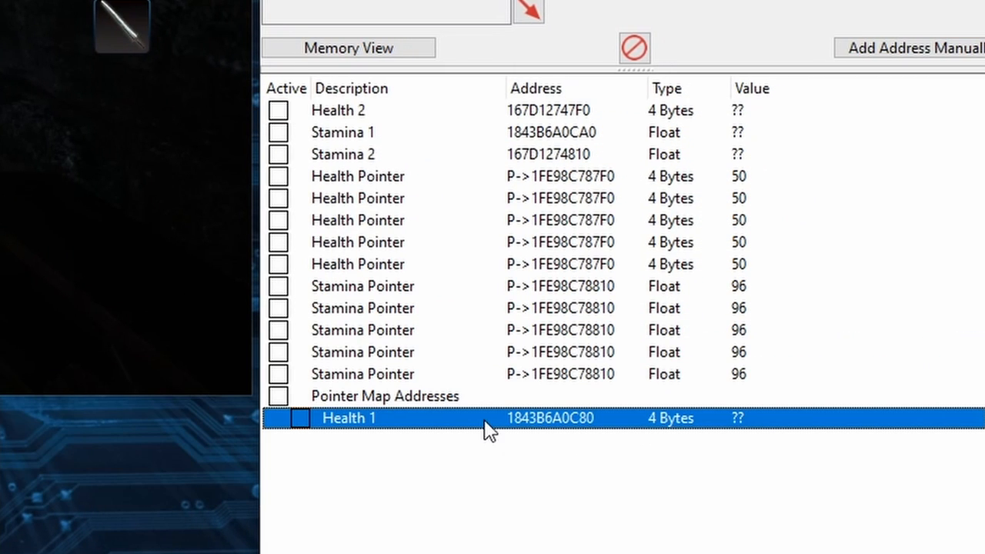
mouse_move(485, 419)
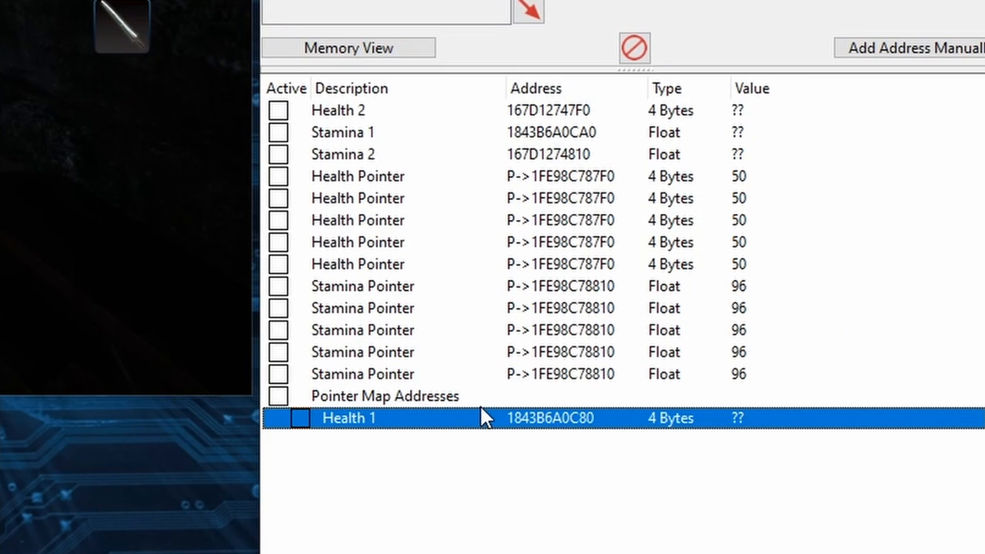
mouse_move(474, 410)
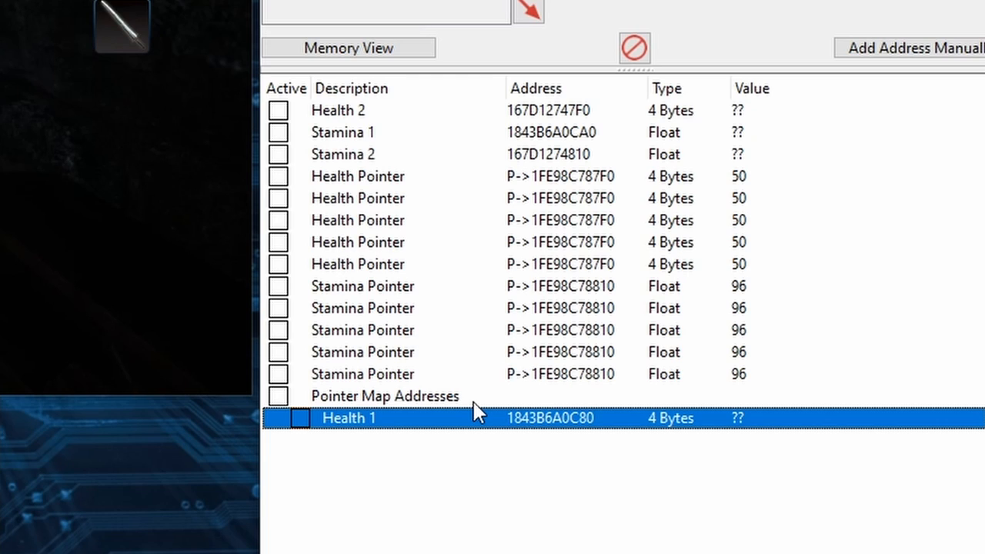
click(338, 111)
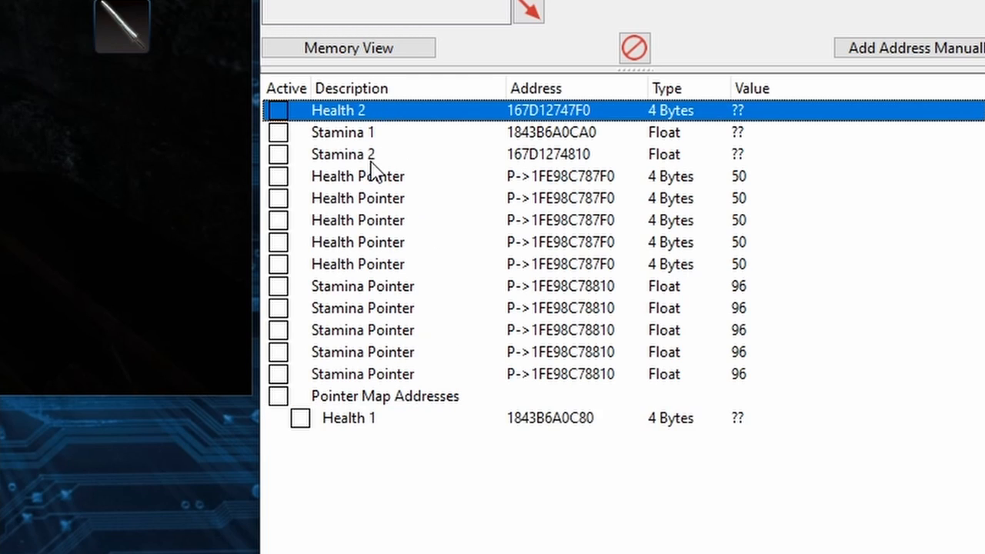
click(342, 154)
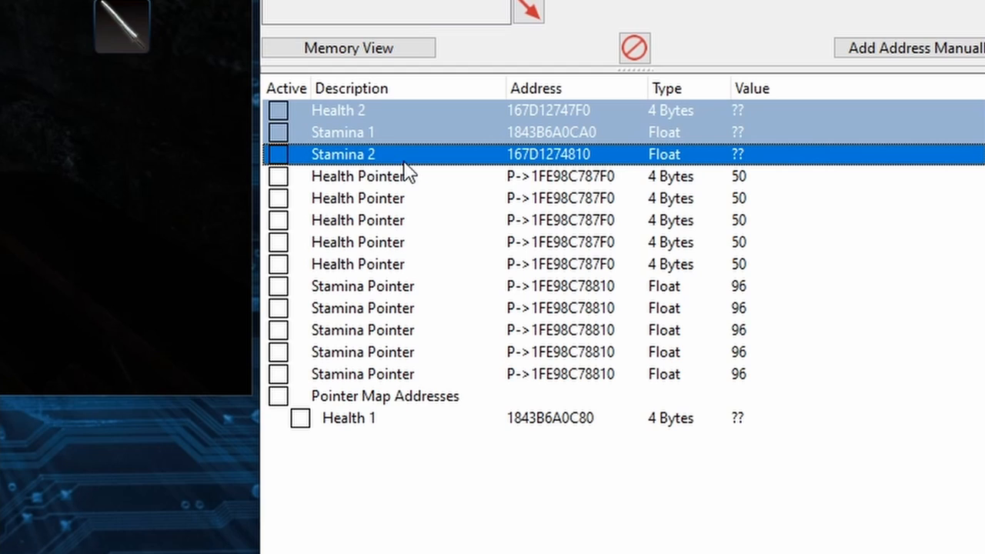
mouse_move(449, 167)
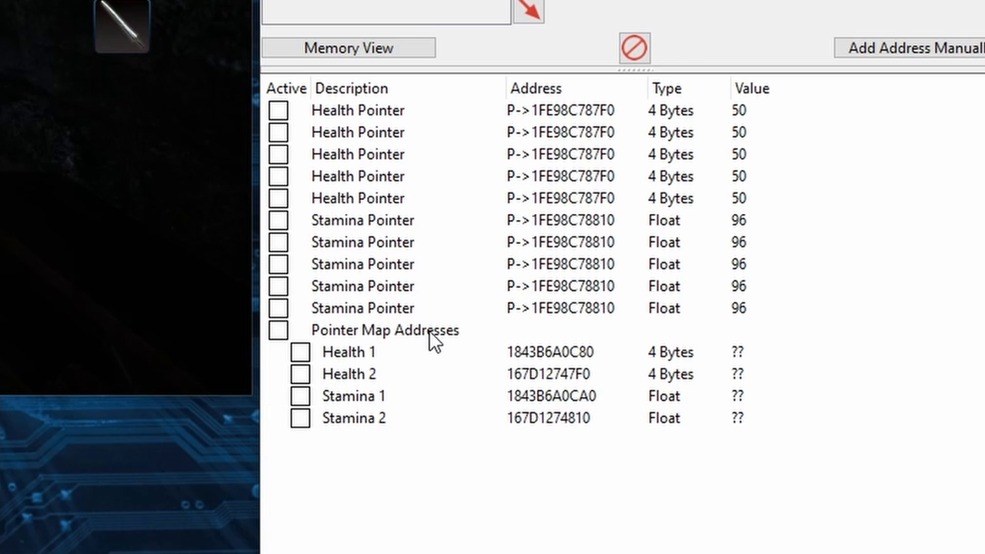
Make Health and Stamina headers holding their pointer entries, applying group config to Stamina
right_click(385, 329)
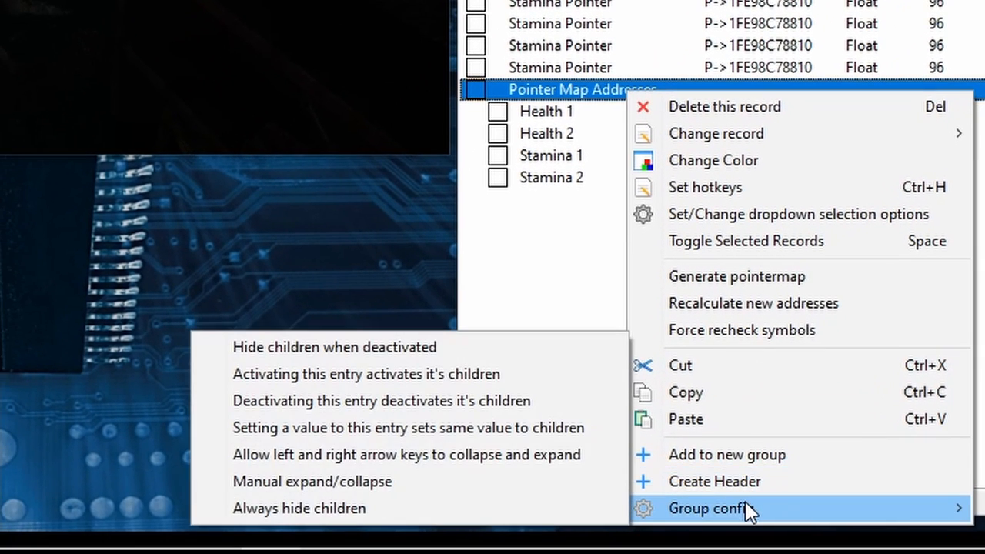
mouse_move(339, 375)
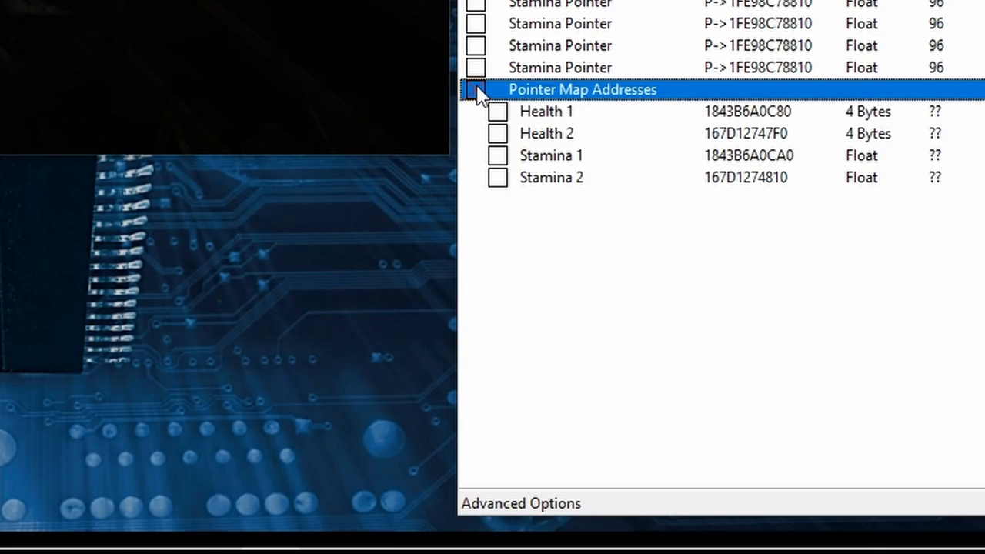
click(474, 90)
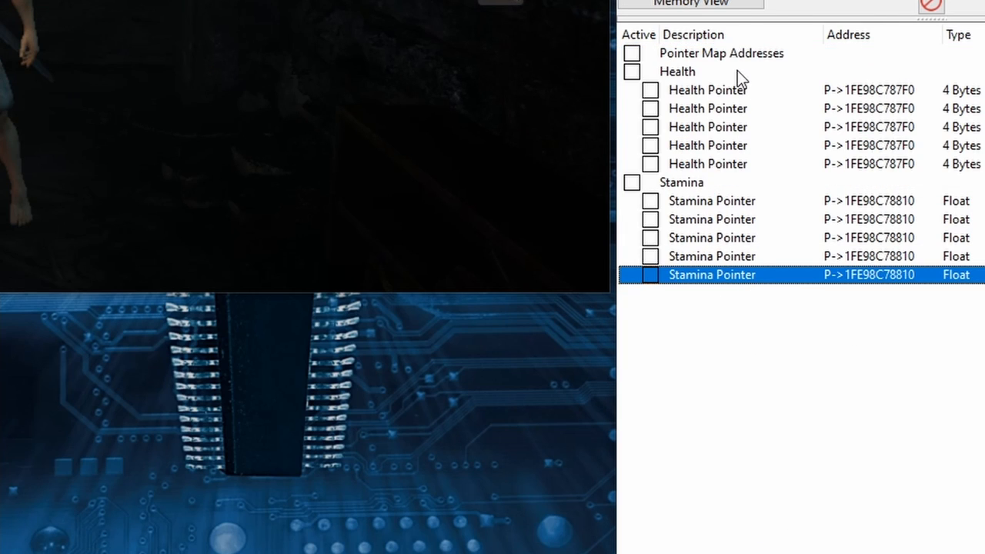
right_click(682, 89)
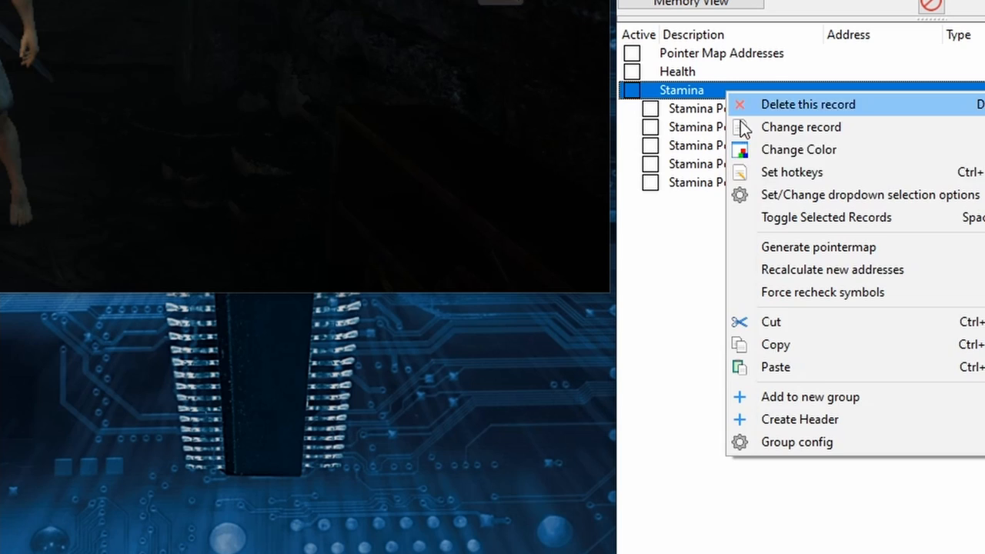
click(806, 104)
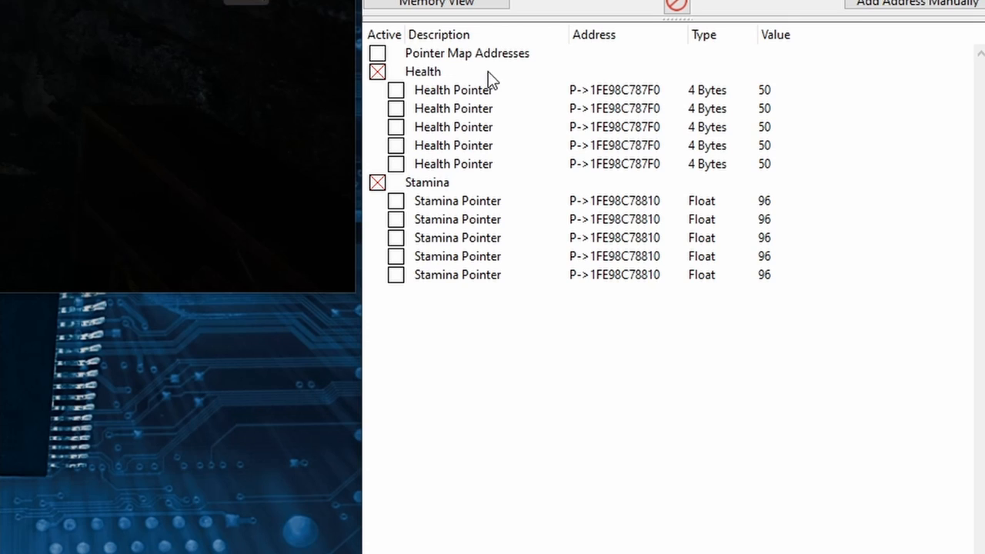
Colour the Health group dark red and the Stamina group green via Change Color
click(466, 52)
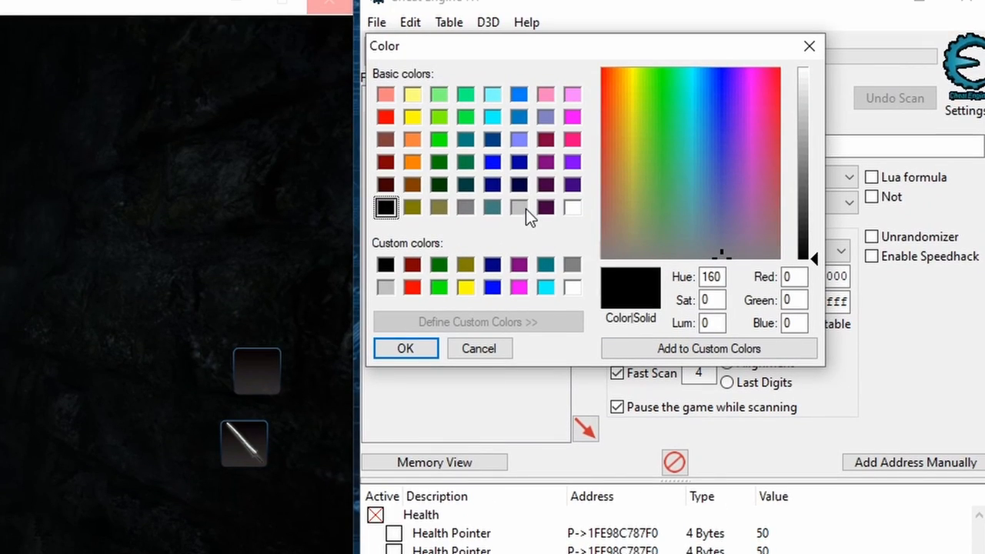
click(477, 348)
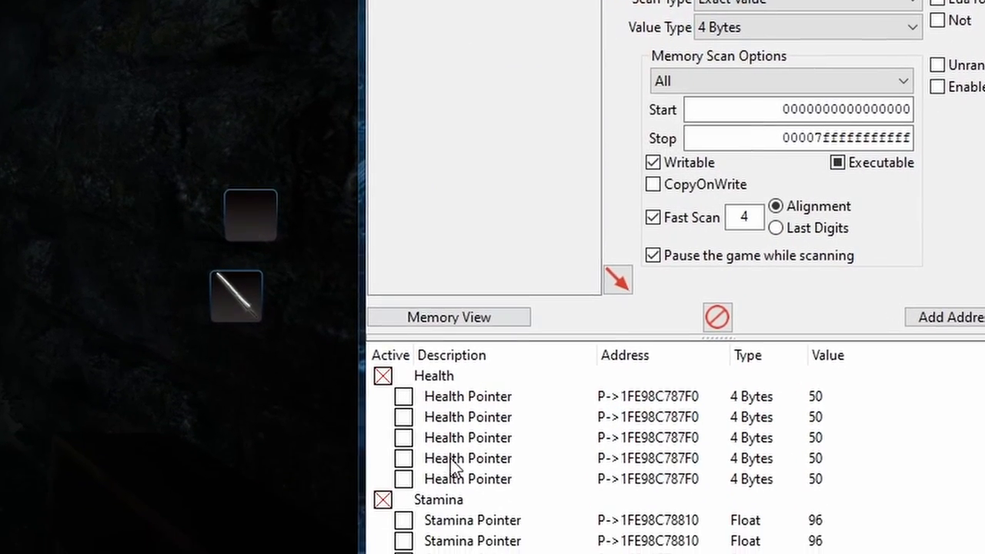
scroll(down, 3)
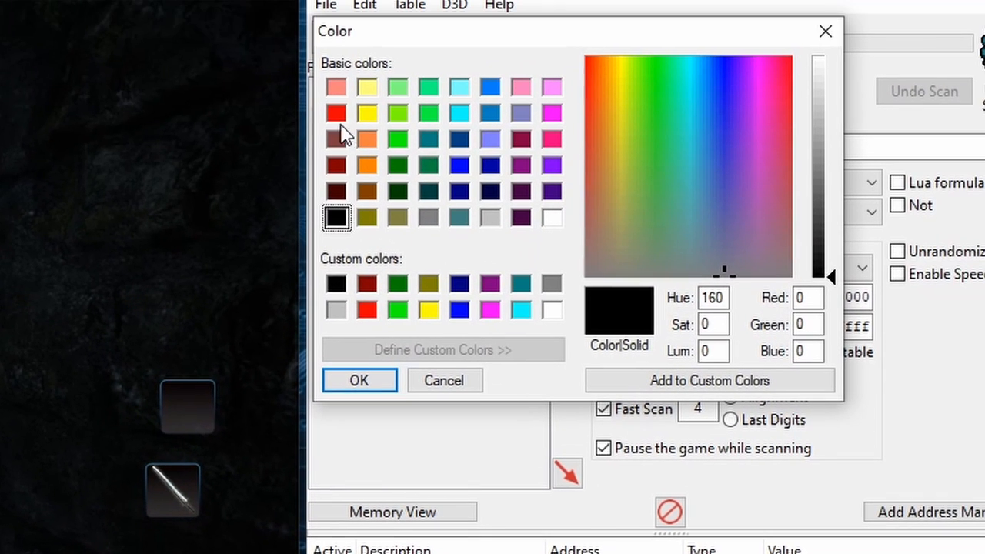
click(358, 380)
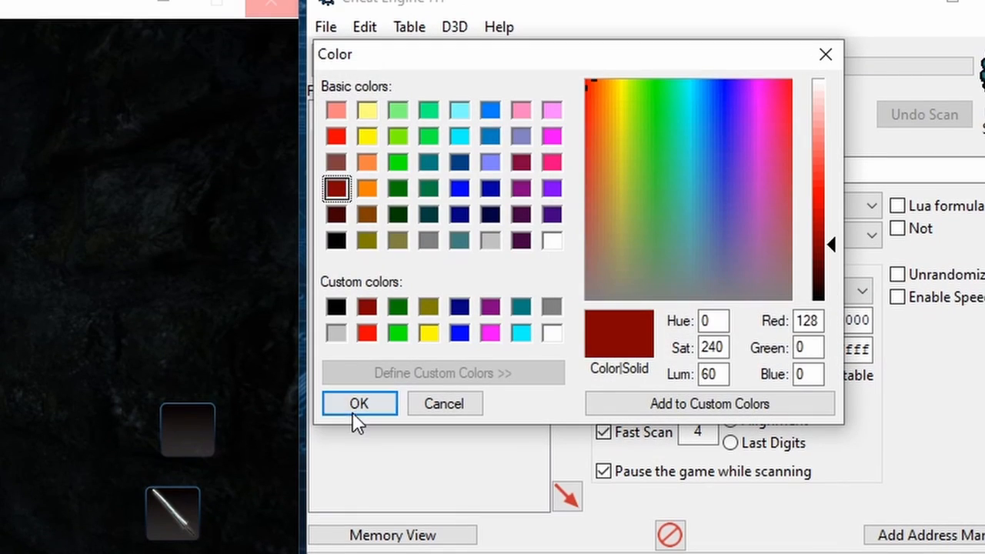
click(359, 403)
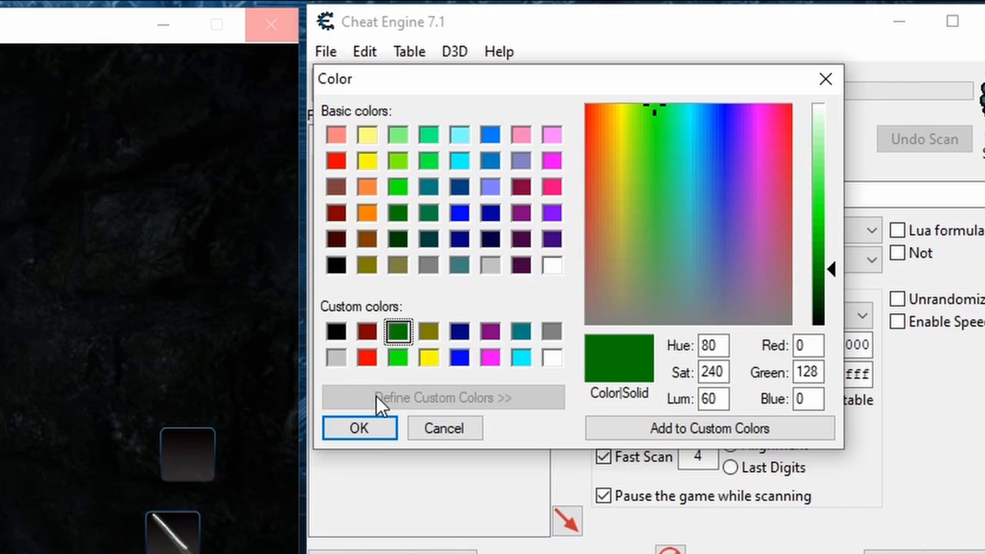
click(359, 427)
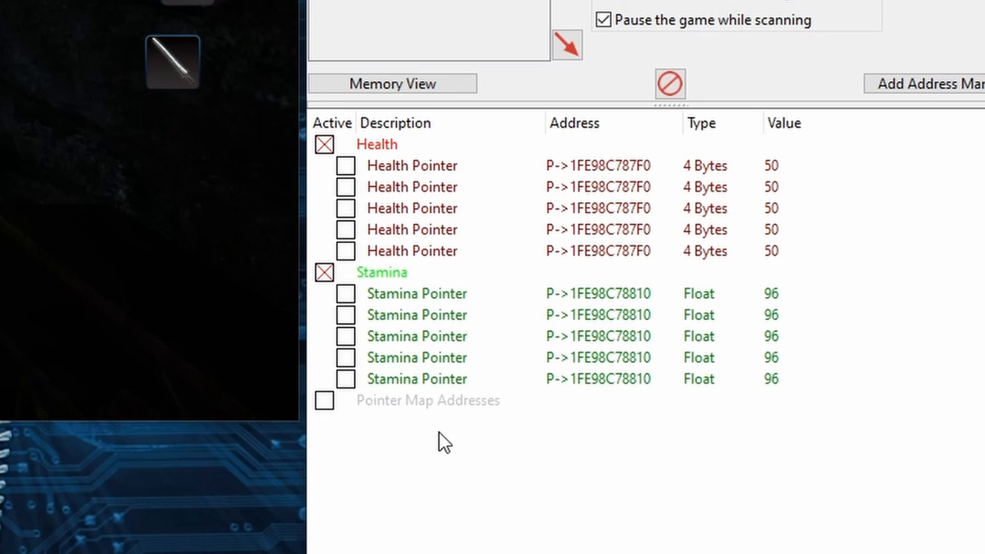
mouse_move(668, 162)
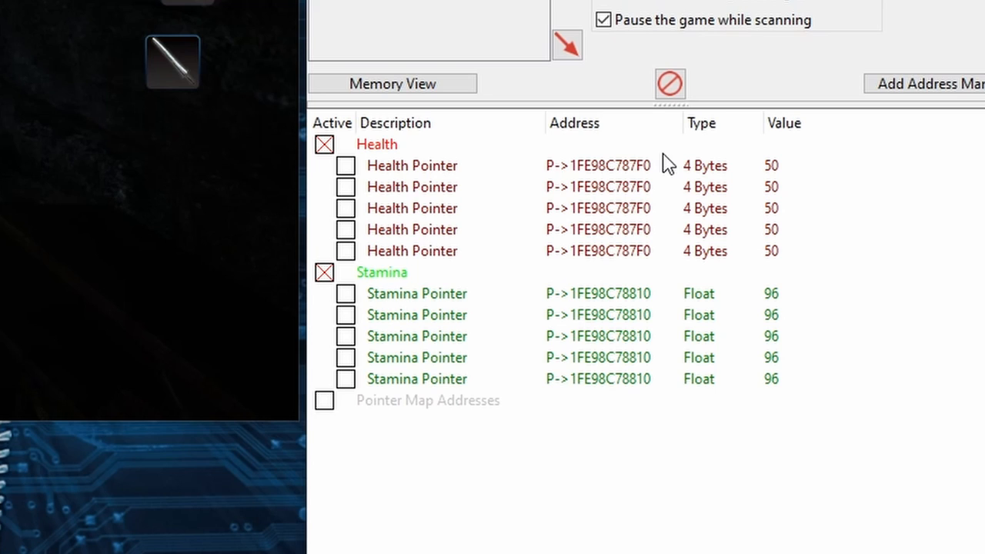
Add an Alt+G hotkey on the first Health Pointer that sets its value to 9999
right_click(412, 166)
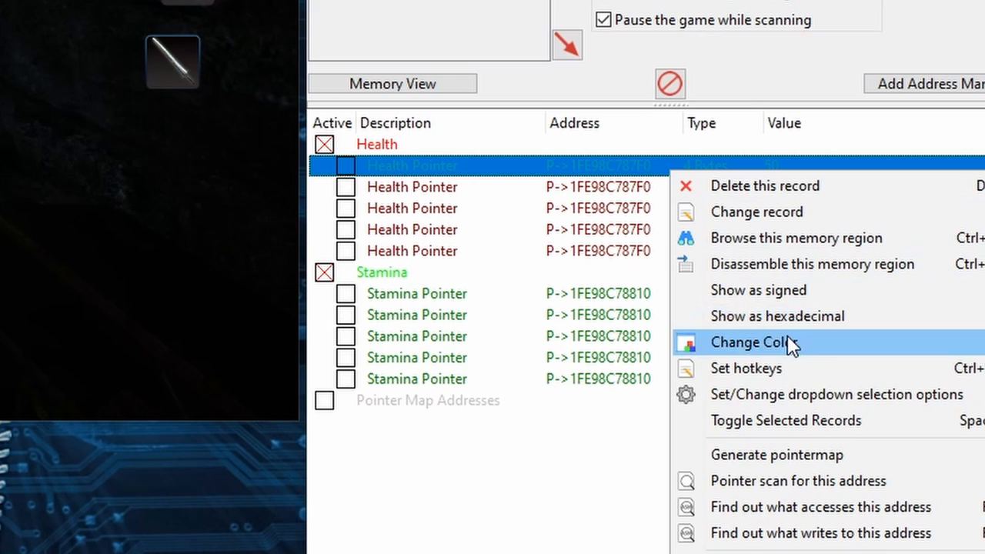
click(745, 368)
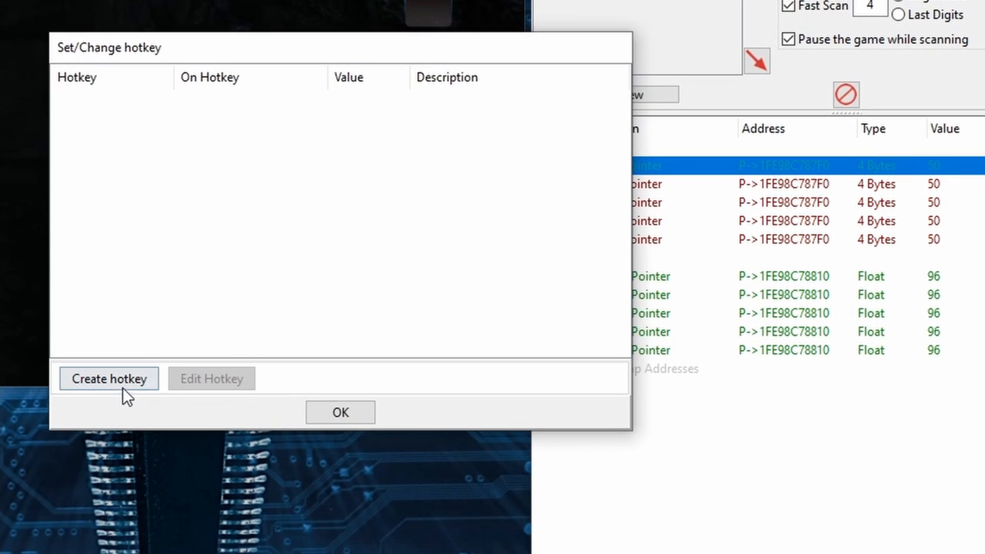
click(108, 378)
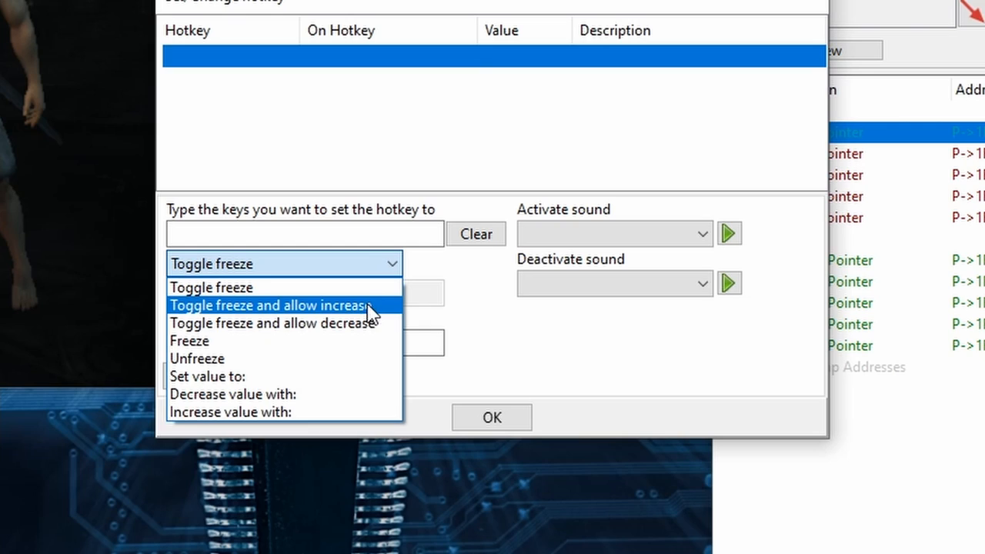
mouse_move(370, 359)
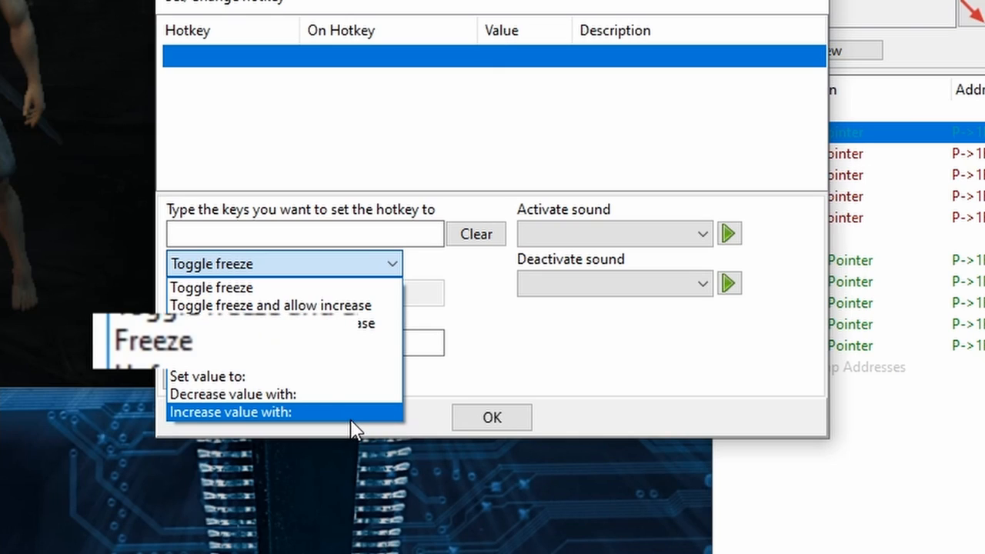
click(225, 376)
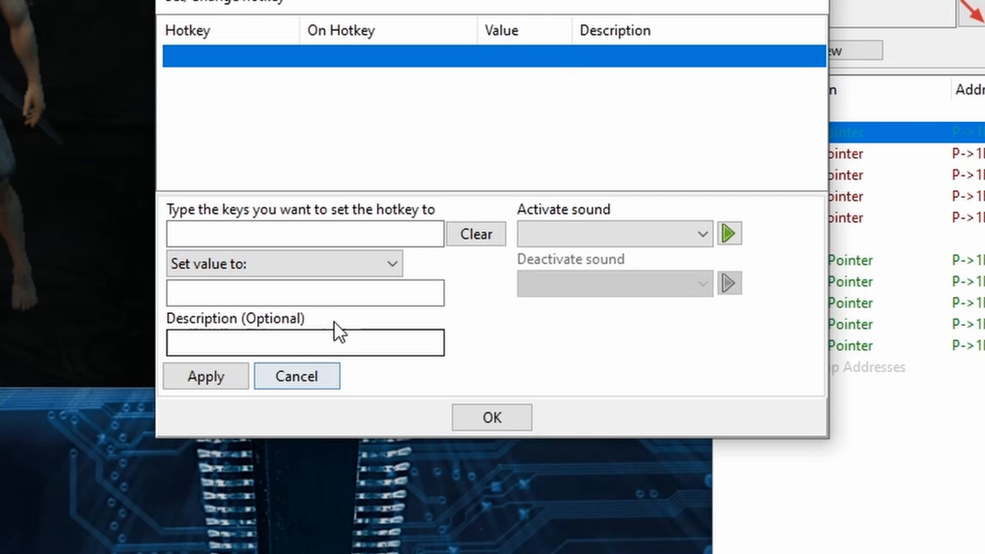
text(99)
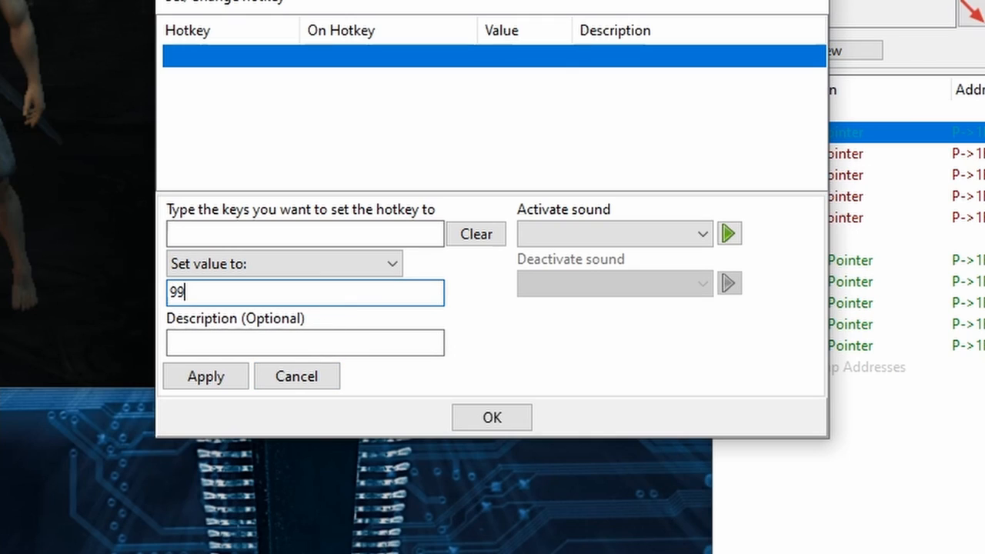
text(99)
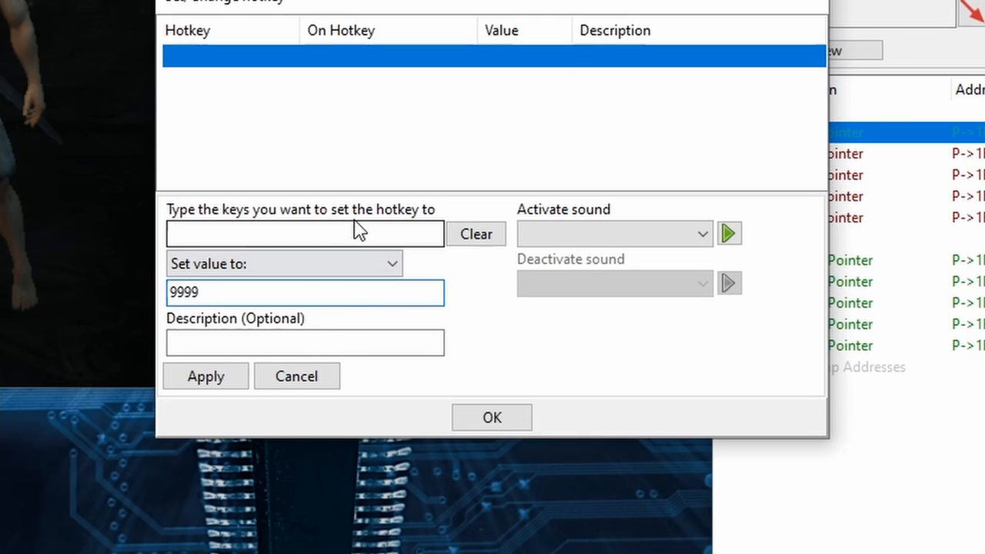
click(305, 234)
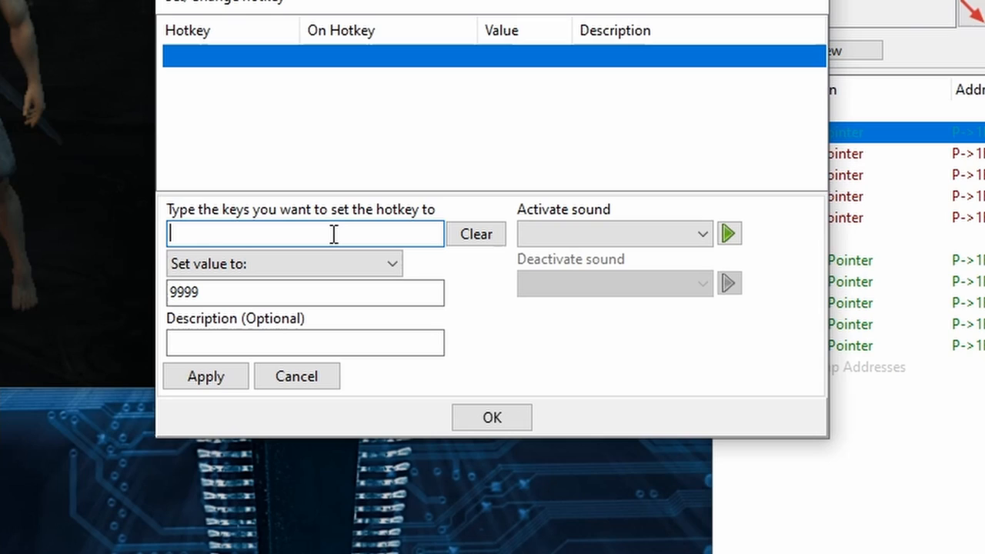
text(Alt+G)
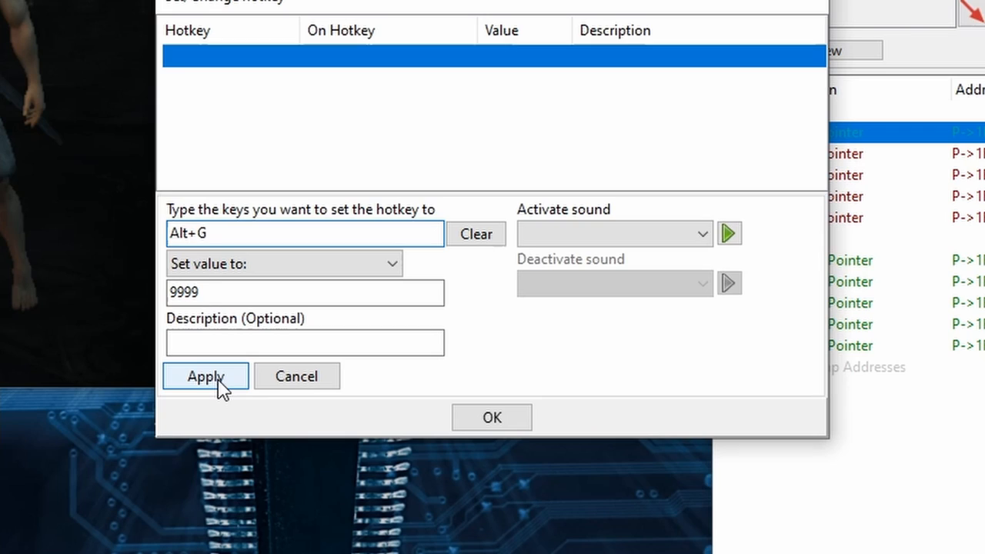
click(205, 376)
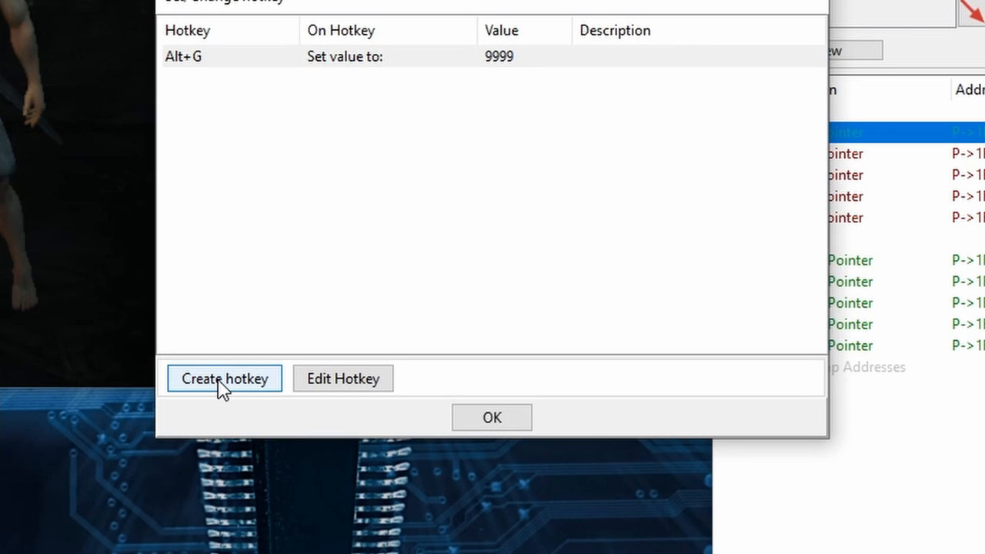
Add an Alt+G Freeze hotkey that plays the Activate sound when triggered
click(224, 378)
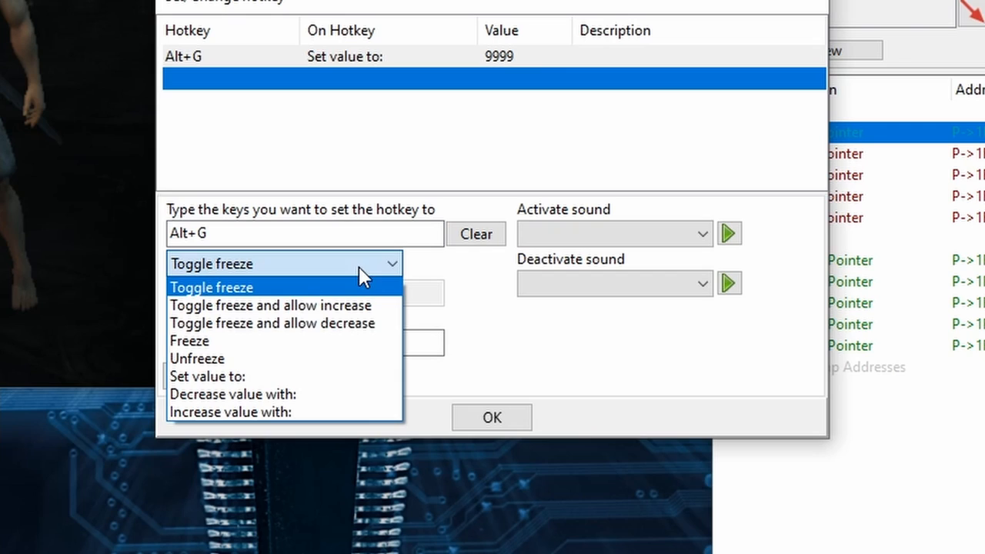
click(189, 340)
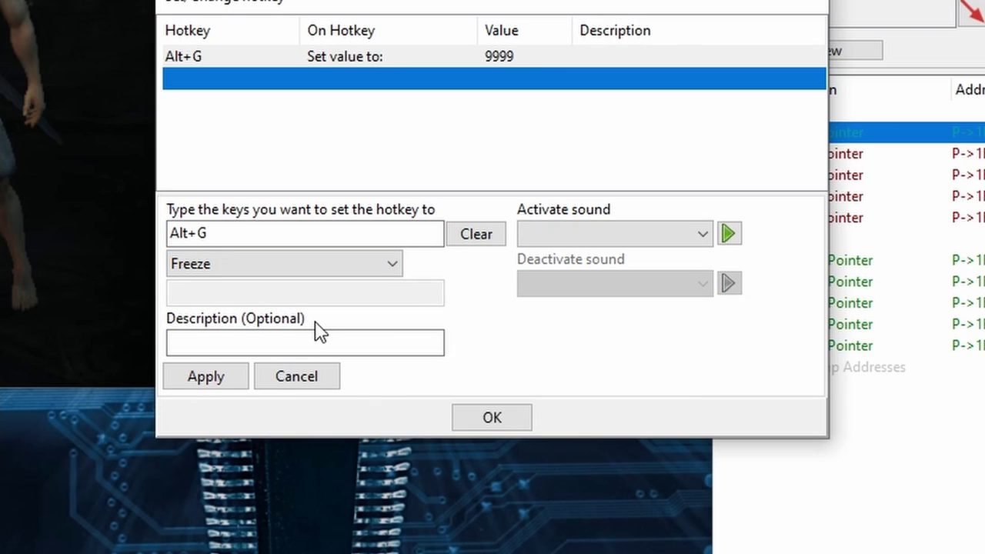
click(700, 234)
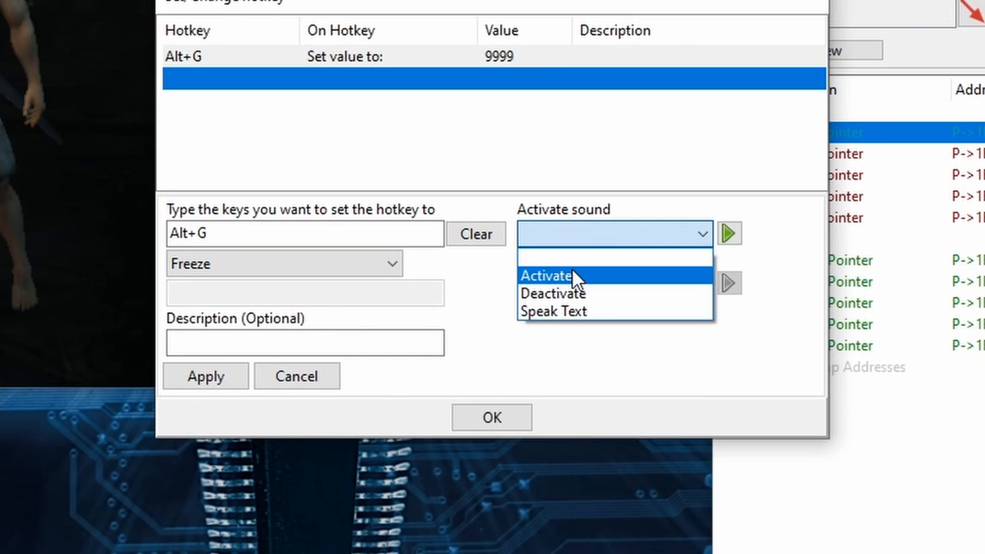
click(545, 276)
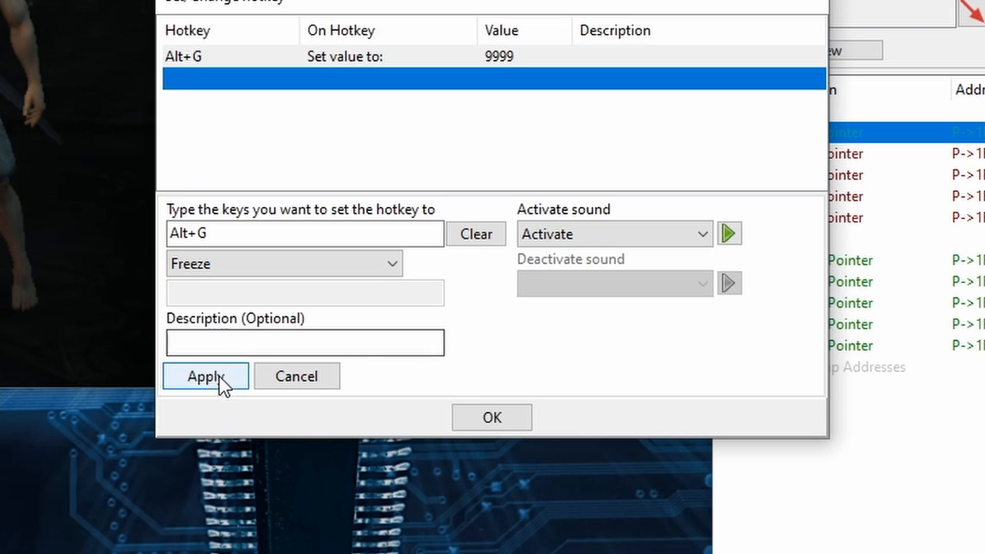
click(205, 376)
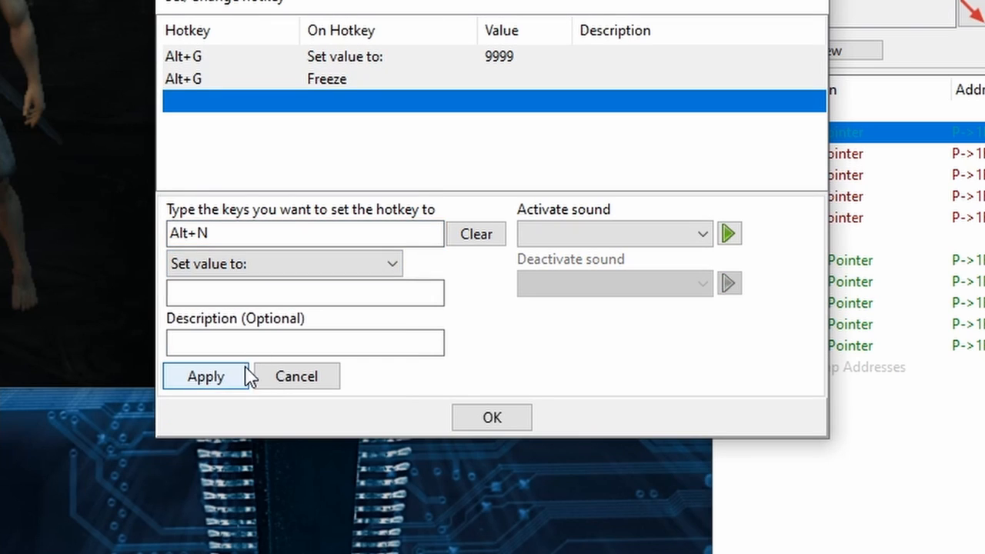
Add Alt+N hotkeys setting the value to 1 and freezing it
click(206, 376)
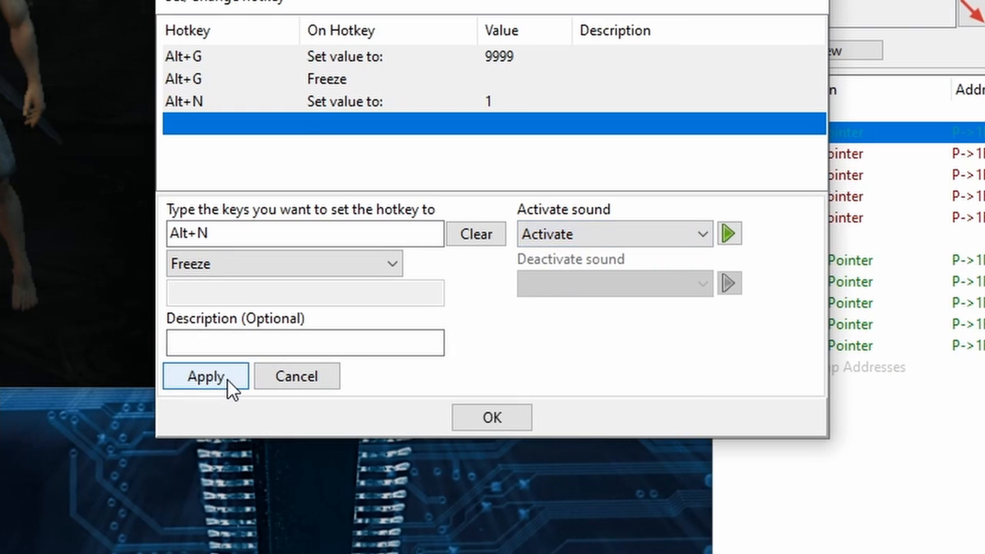
click(204, 375)
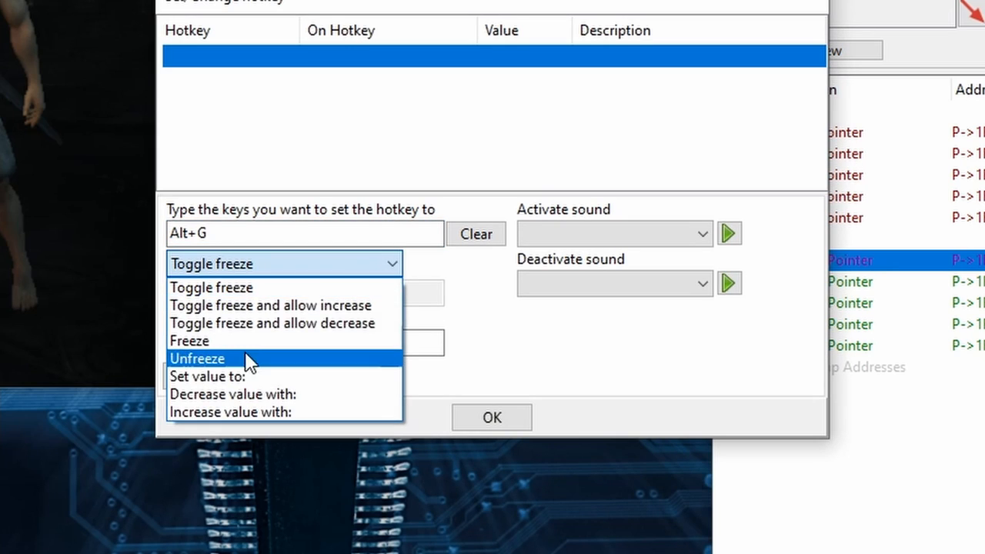
Apply the Alt+G 9999 and Alt+N hotkeys to the first Stamina Pointer and close hotkey settings
click(212, 288)
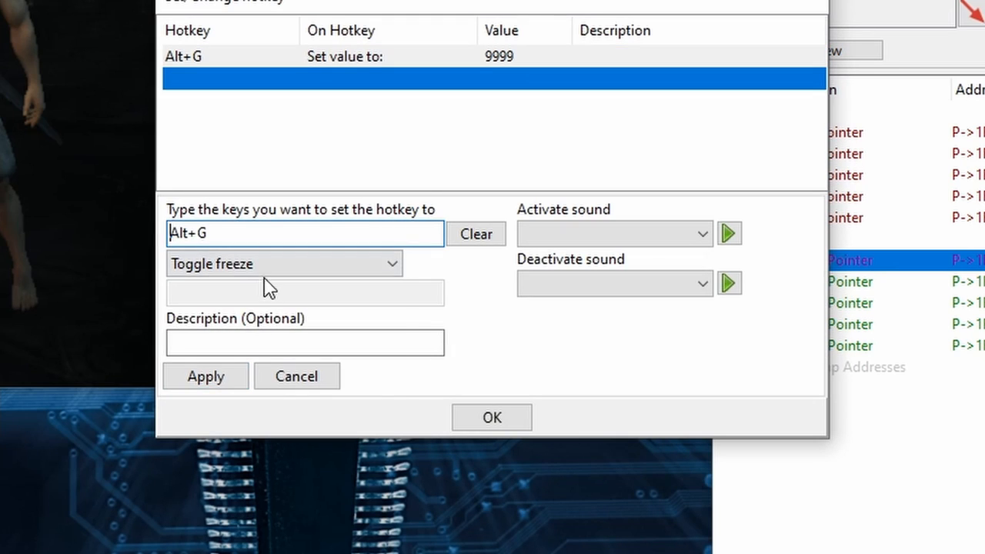
click(205, 375)
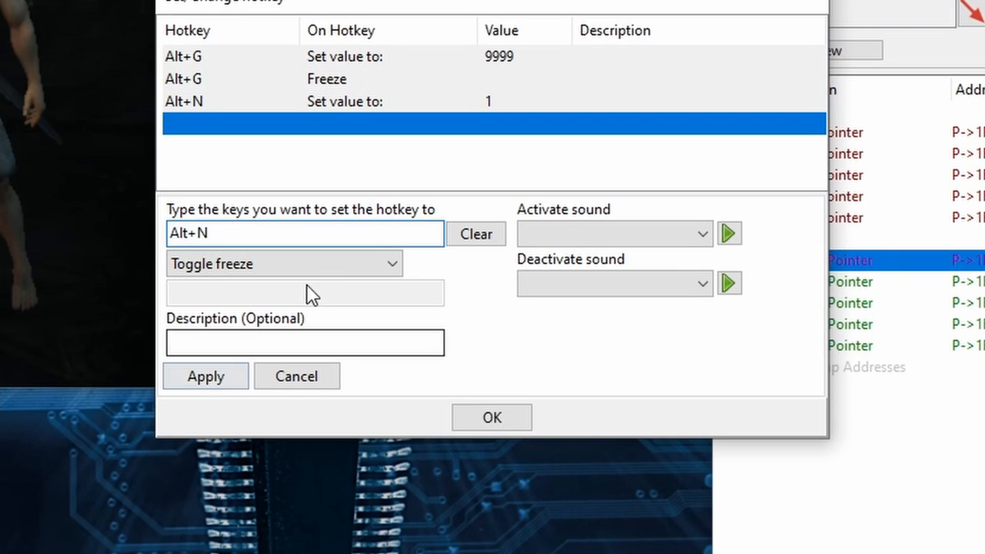
click(491, 417)
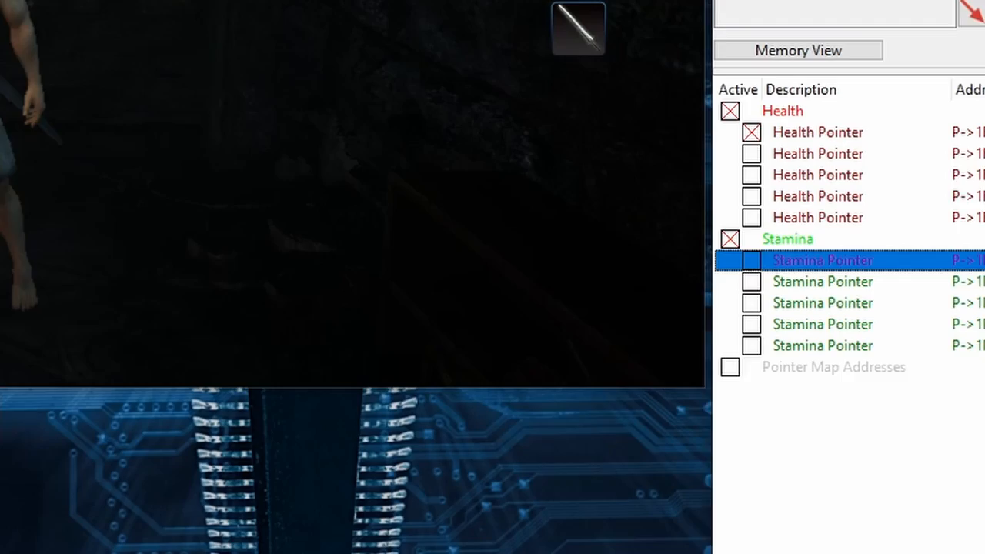